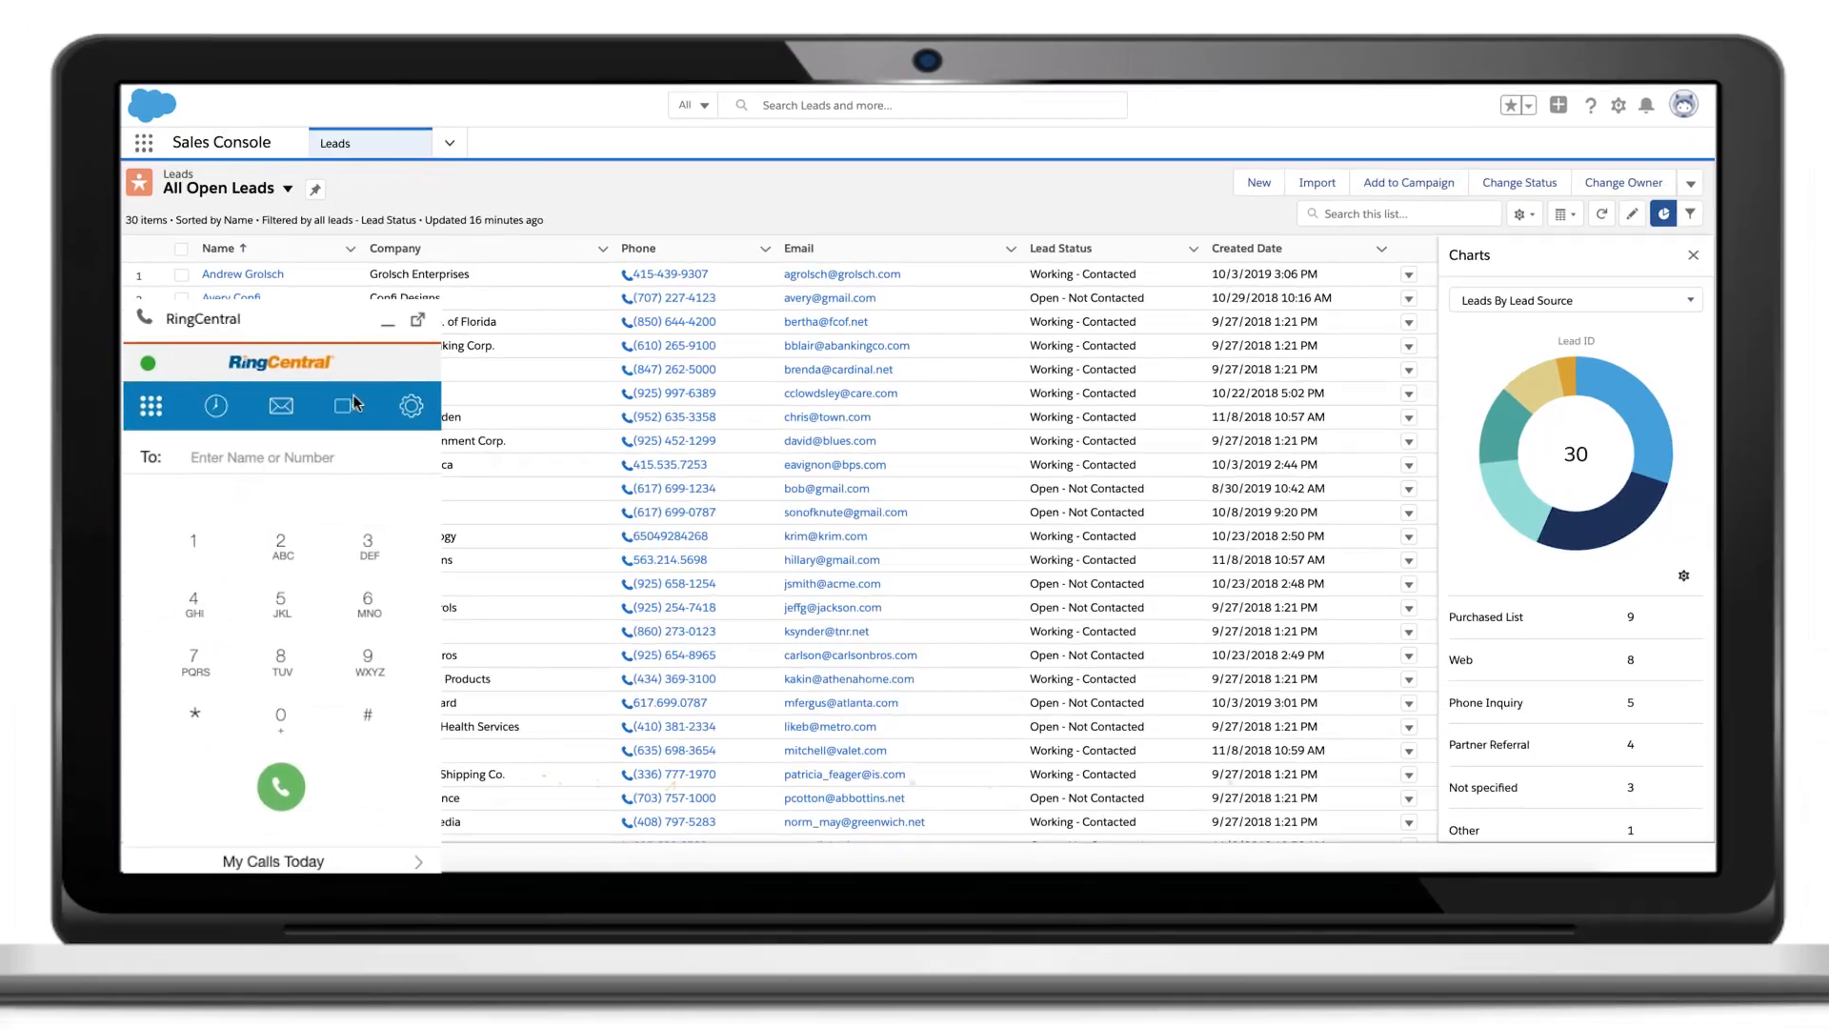
left_click(280, 406)
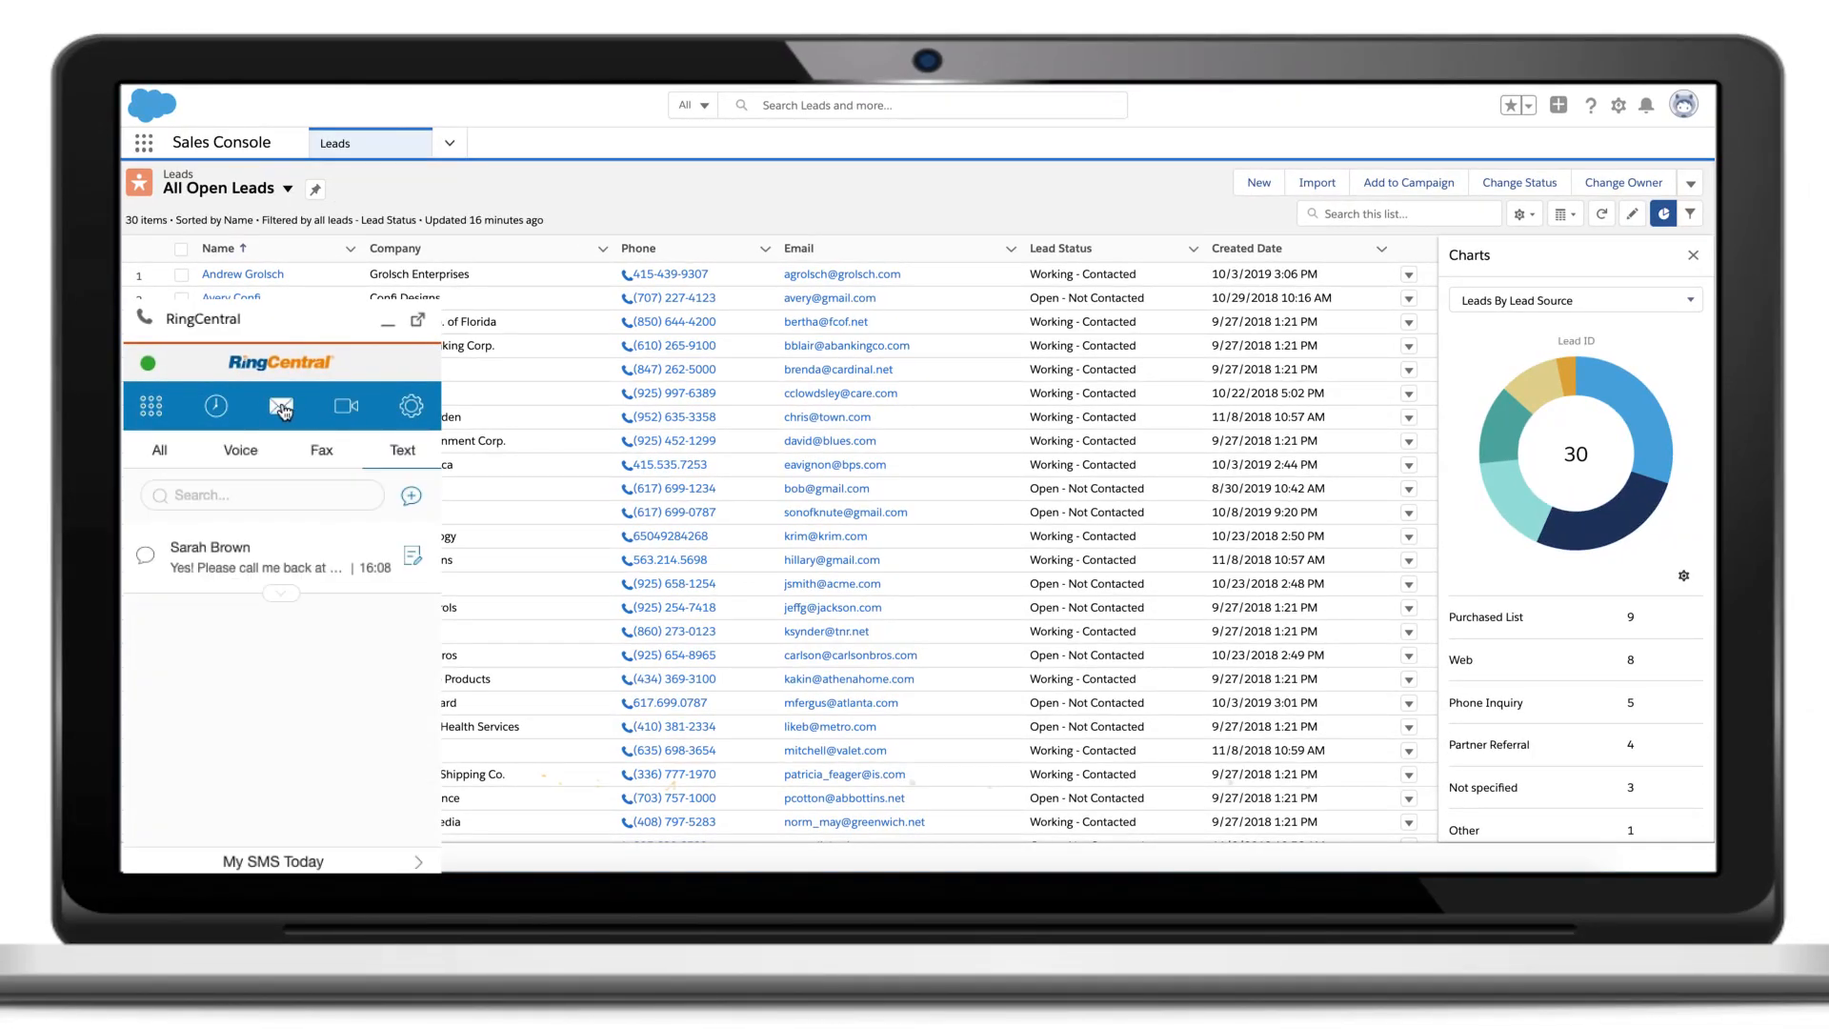